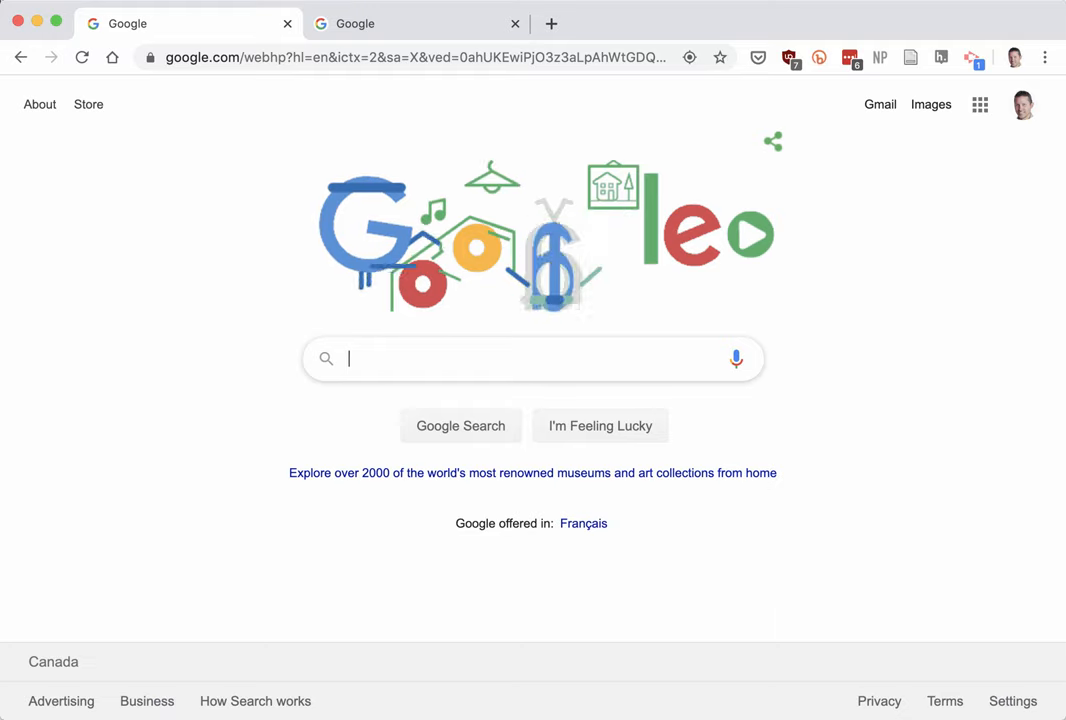
- Search Google for "r download for mac"
{"action": "type", "text": "r s"}
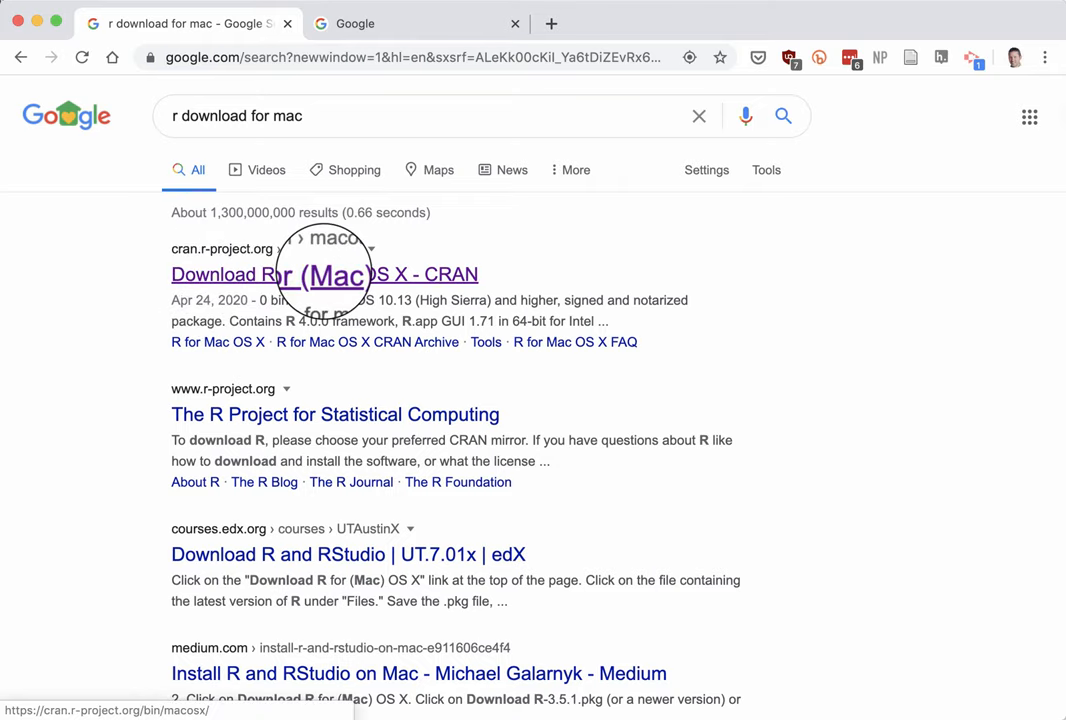
- Open the CRAN R for Mac OS X page and save R-4.0.0.pkg to Downloads
{"action": "left_click", "coordinate": [324, 274]}
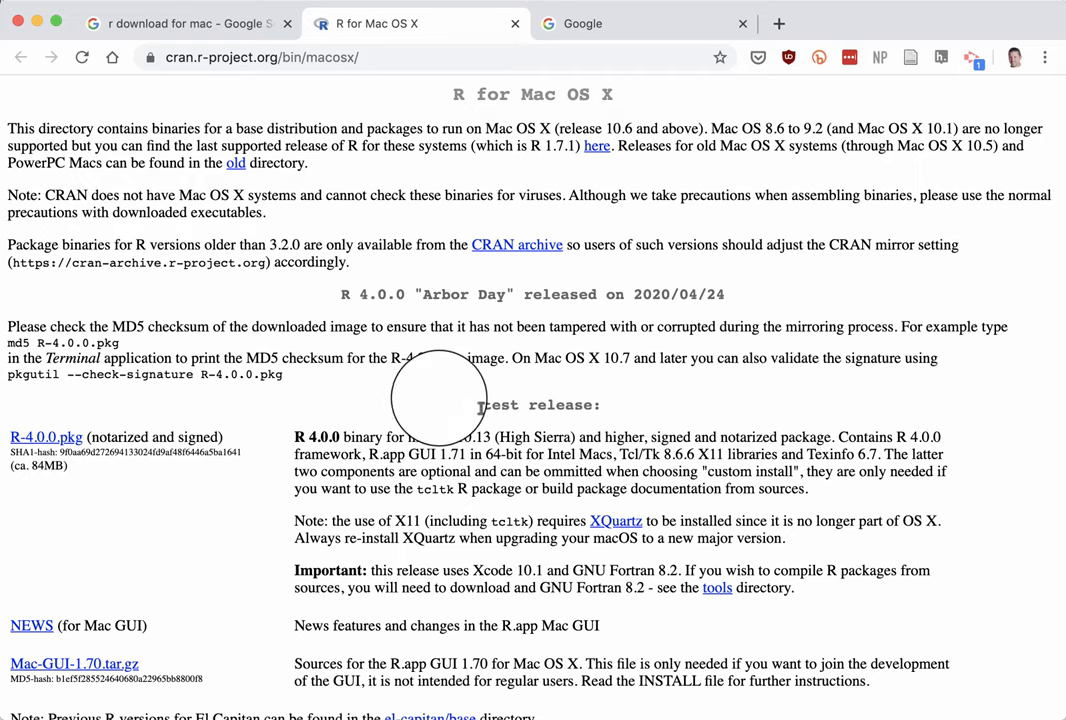
{"action": "scroll", "scroll_direction": "down", "scroll_amount": 3}
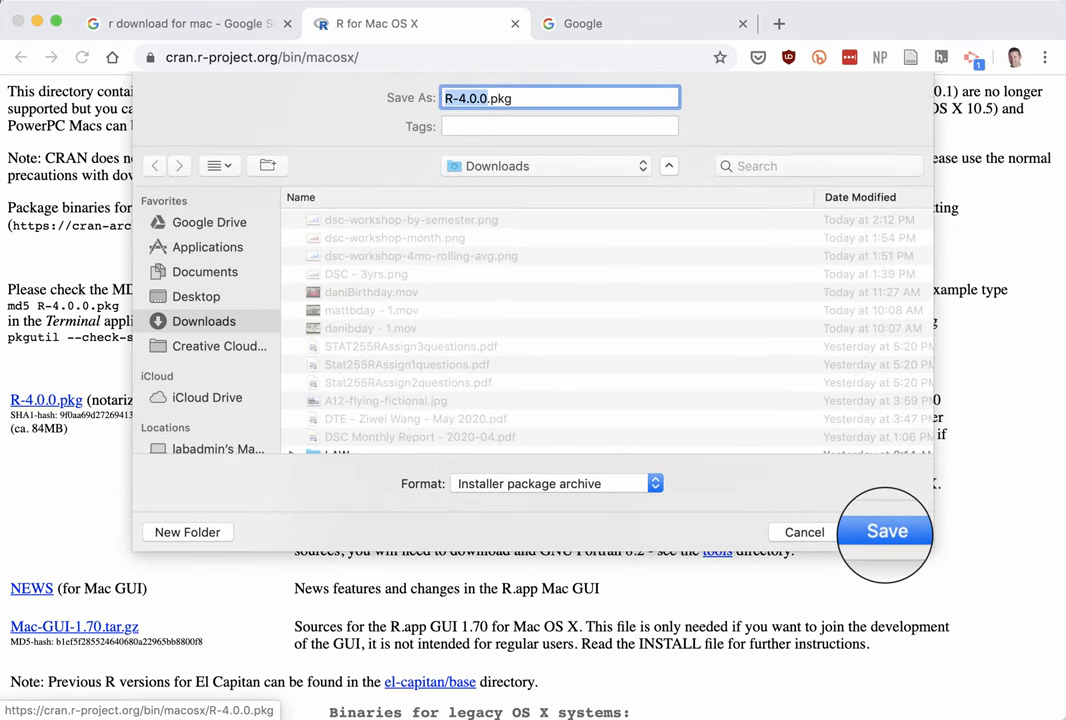
{"action": "left_click", "coordinate": [884, 531]}
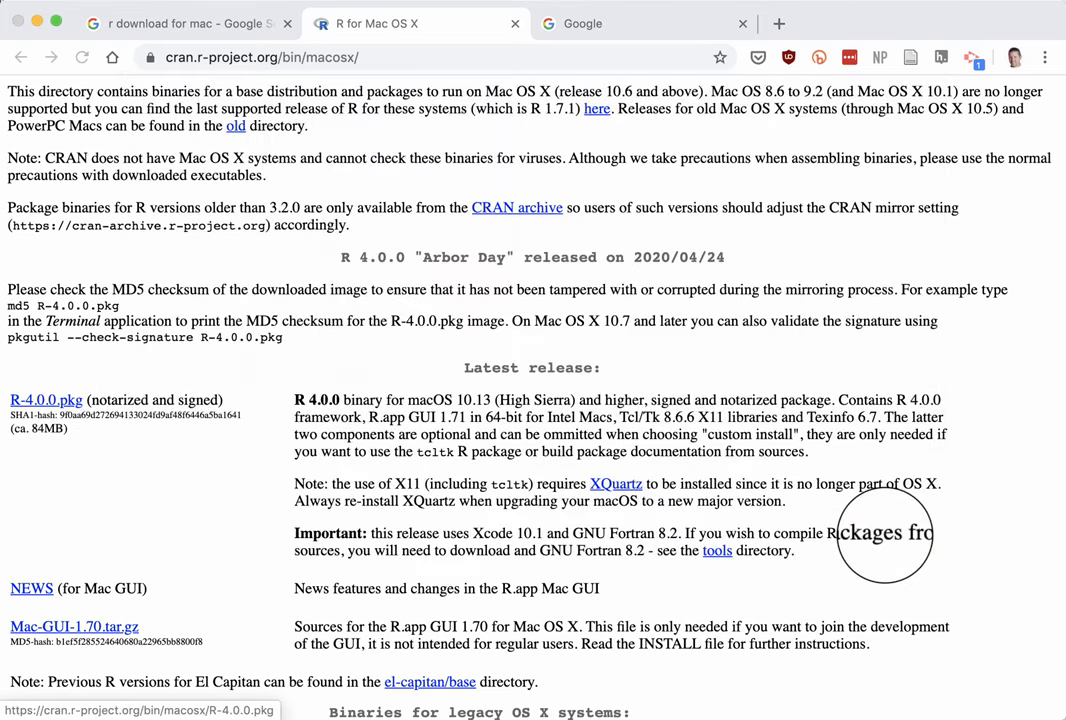
- Open the finished R-4.0.0.pkg download to launch the R 4.0.0 installer
{"action": "left_click", "coordinate": [46, 399]}
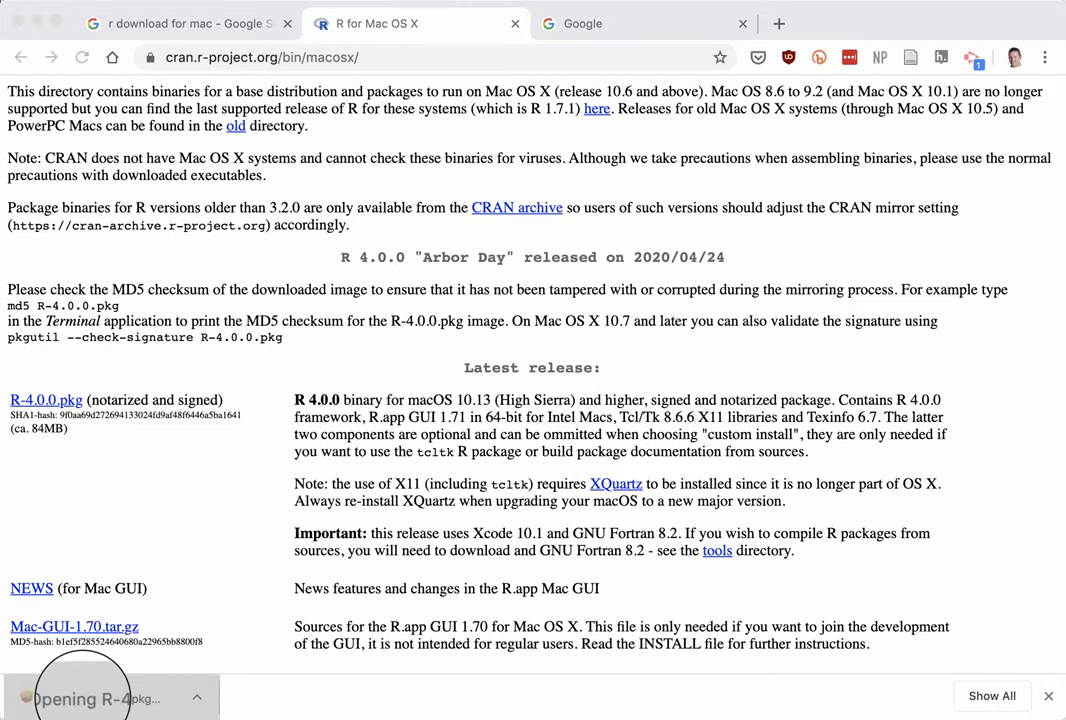
{"action": "left_click", "coordinate": [82, 698]}
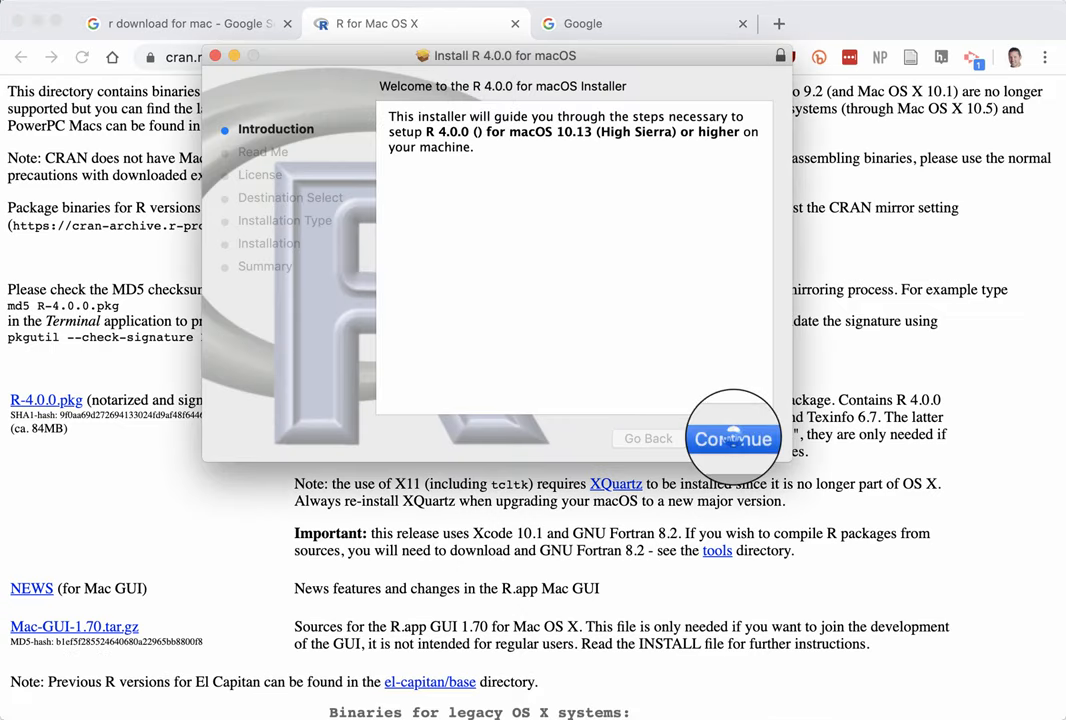
- Pass Introduction and Read Me, agree to the license, choose Macintosh HD, and start installing
{"action": "left_click", "coordinate": [733, 438]}
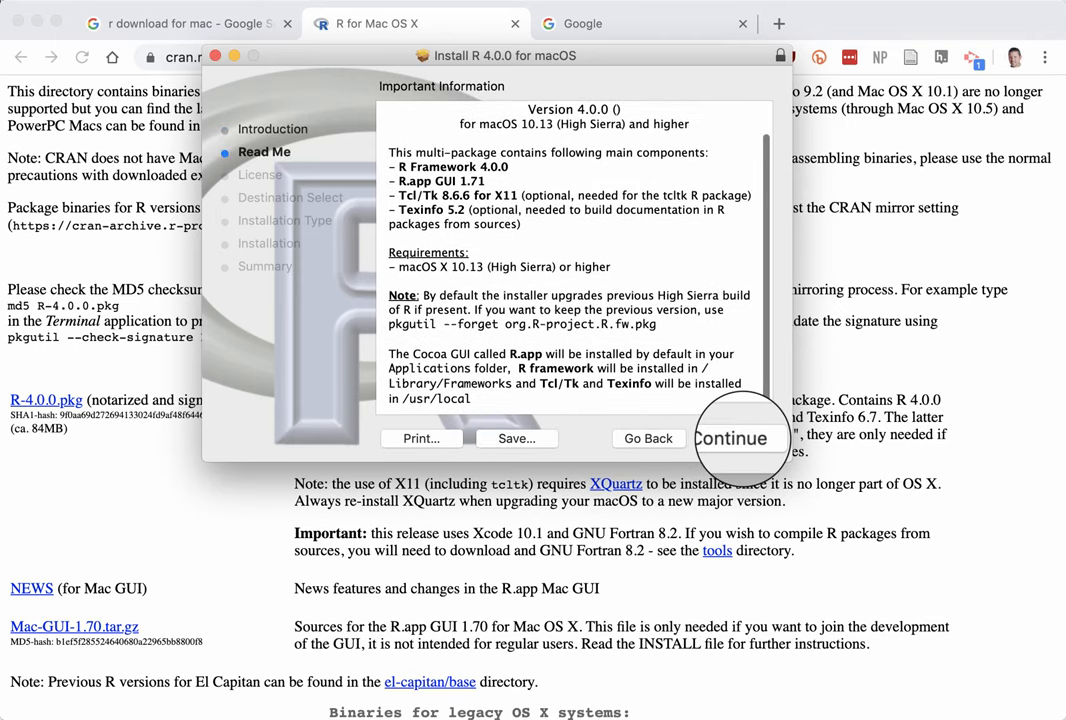
{"action": "left_click", "coordinate": [733, 438]}
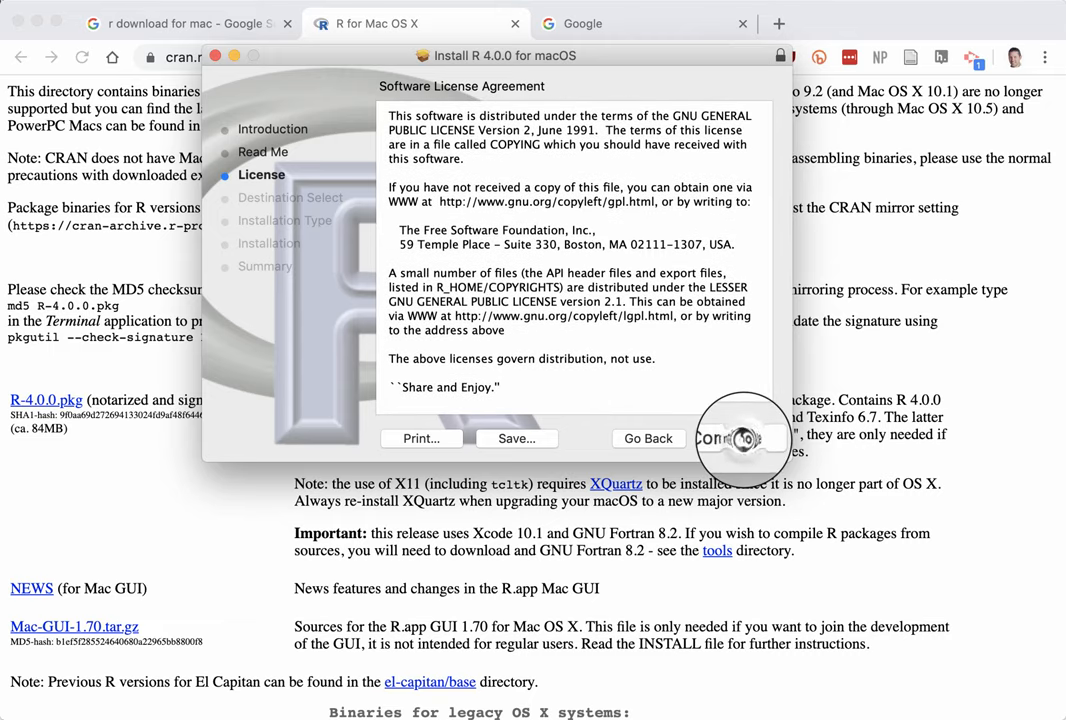
{"action": "left_click", "coordinate": [733, 438]}
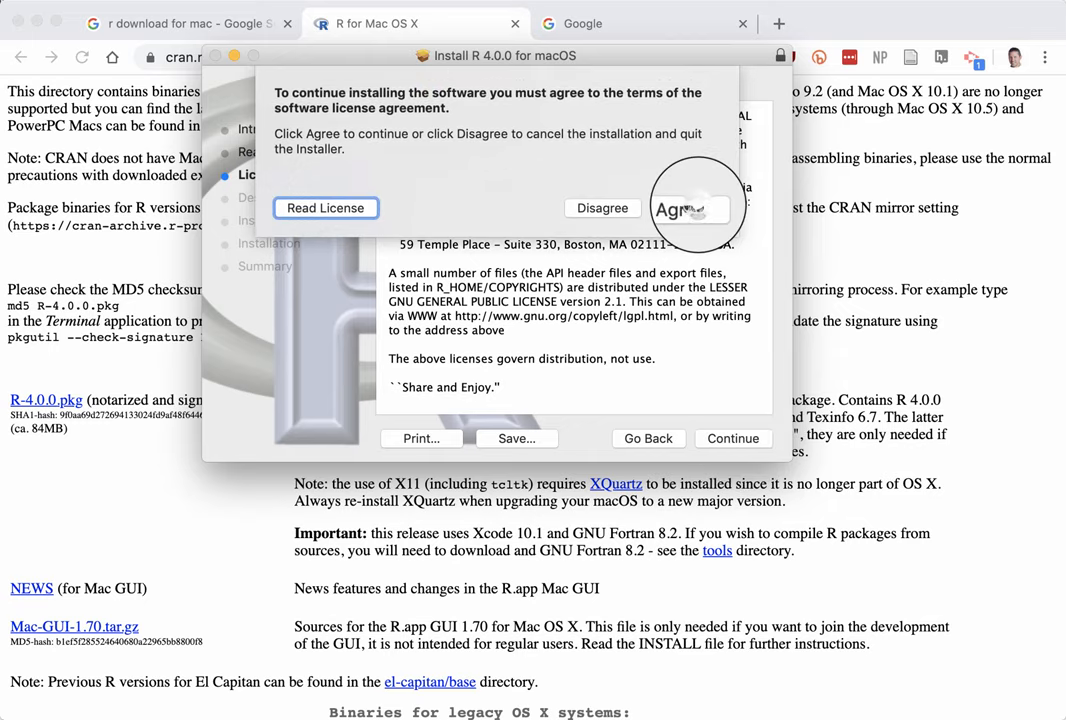
{"action": "left_click", "coordinate": [685, 208]}
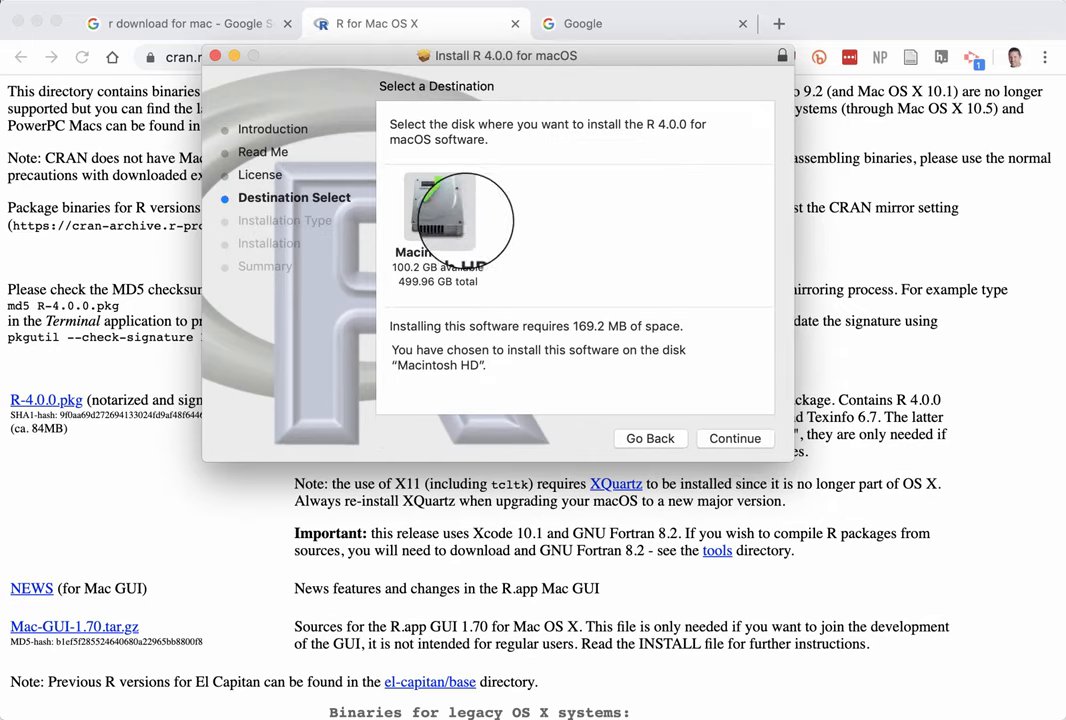
{"action": "left_click", "coordinate": [735, 438]}
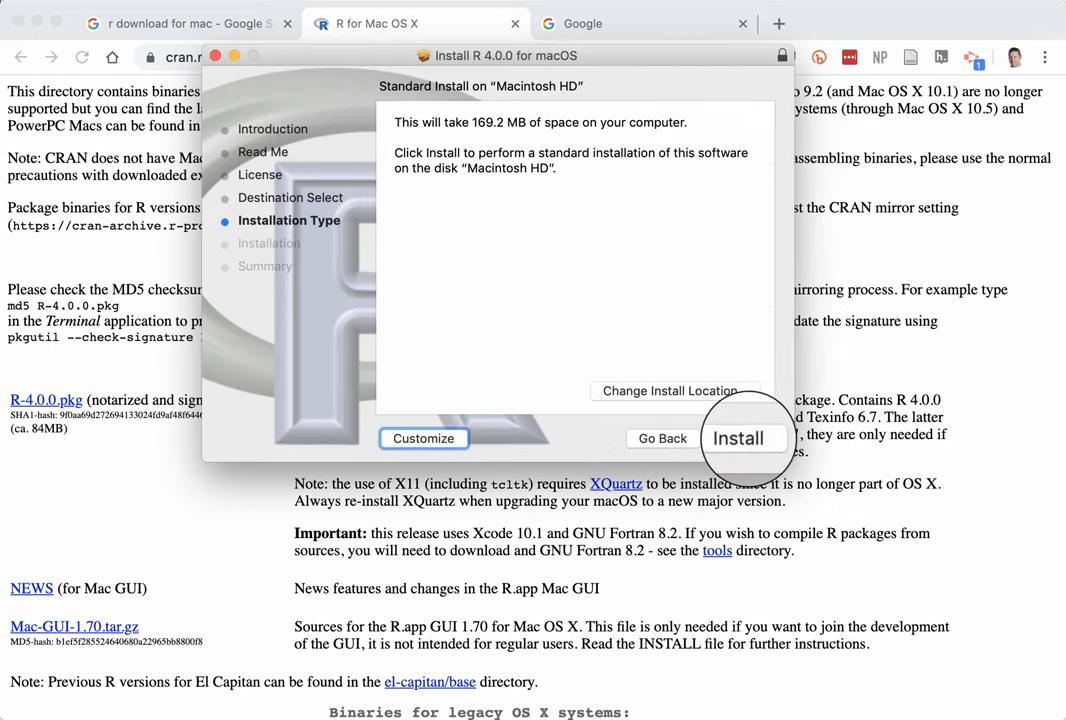
{"action": "left_click", "coordinate": [742, 438]}
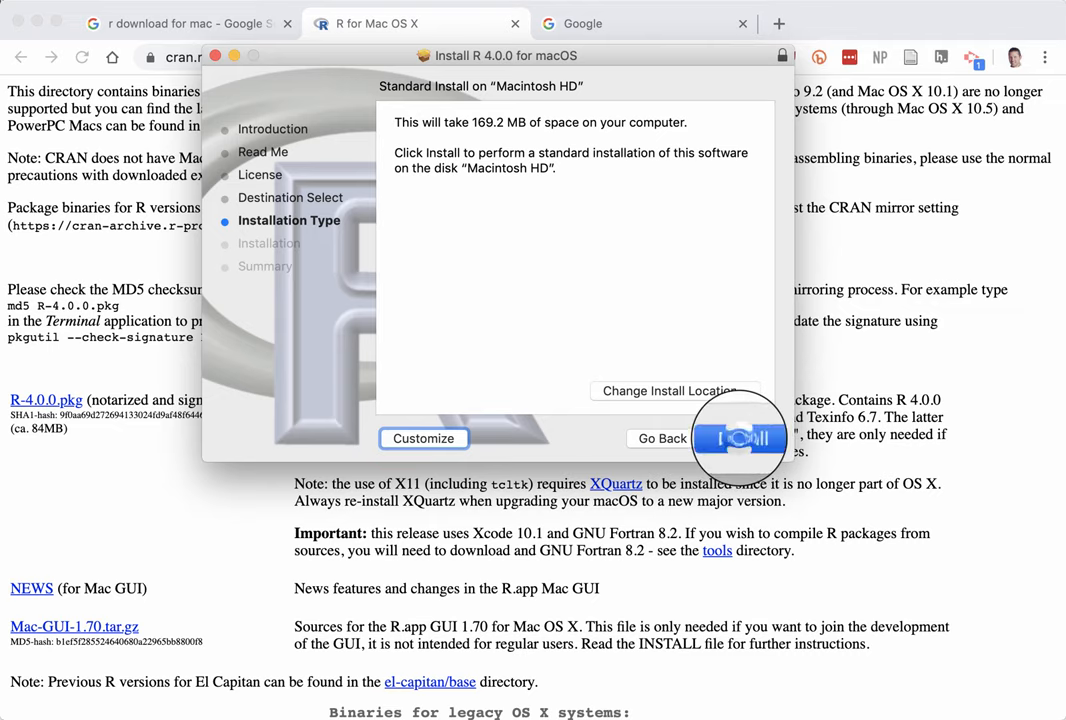
- Authorize the R 4.0.0 installation and close the installer once it succeeds
{"action": "left_click", "coordinate": [739, 438]}
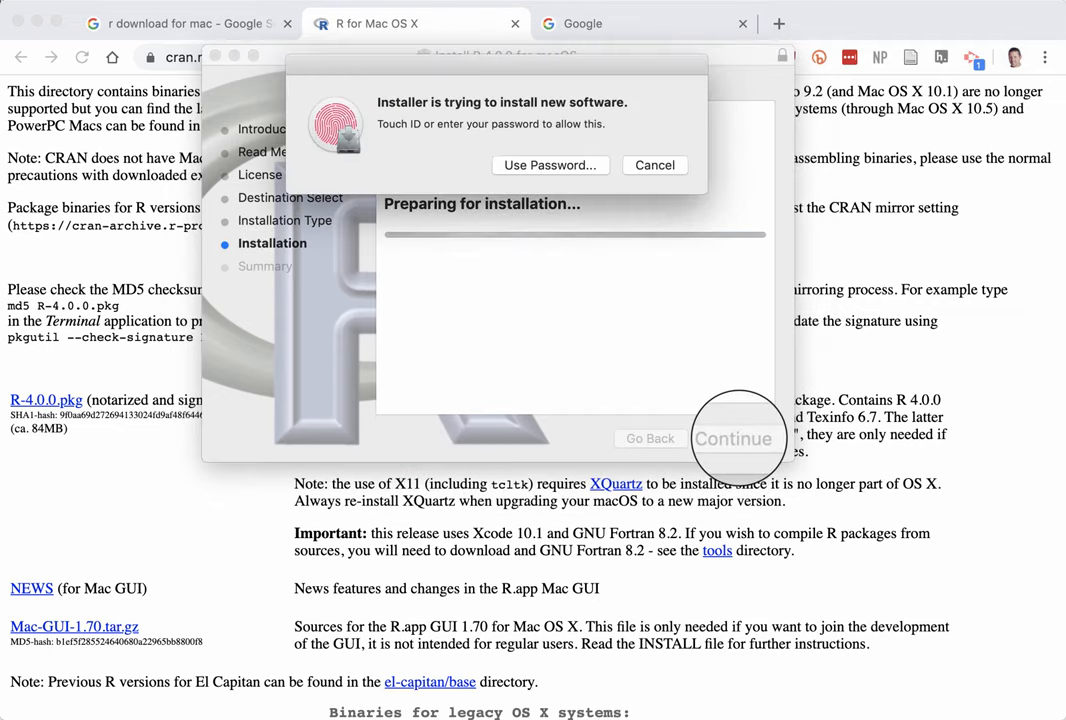
{"action": "left_click", "coordinate": [550, 165]}
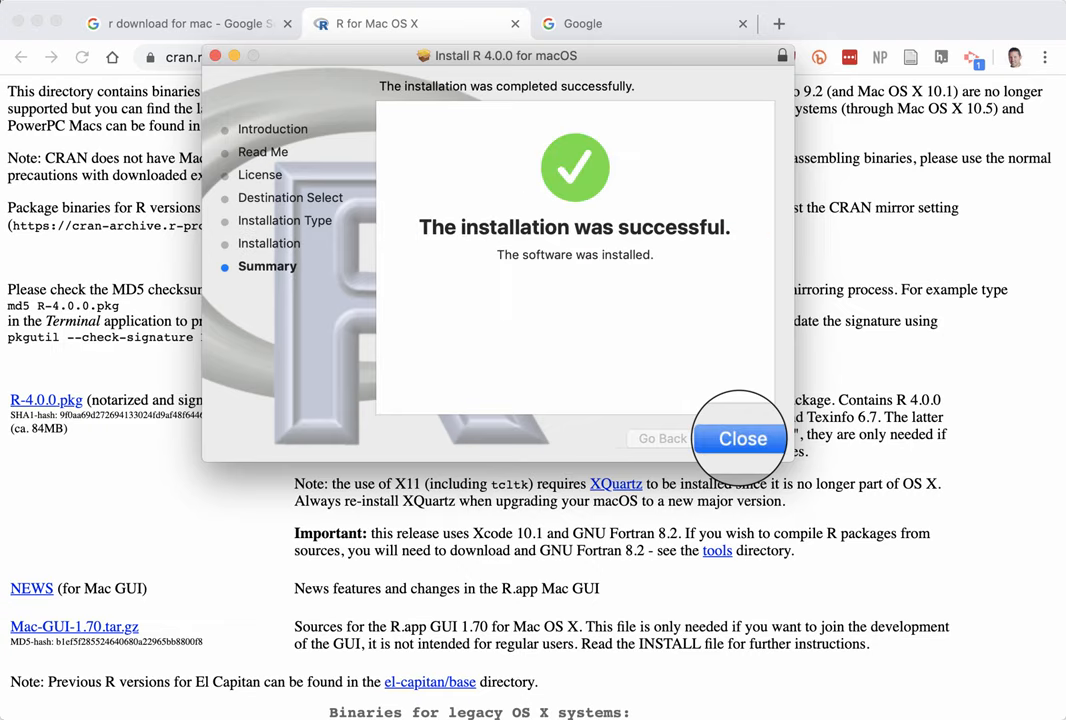
{"action": "left_click", "coordinate": [740, 438]}
{"action": "type", "text": "rstudio download"}
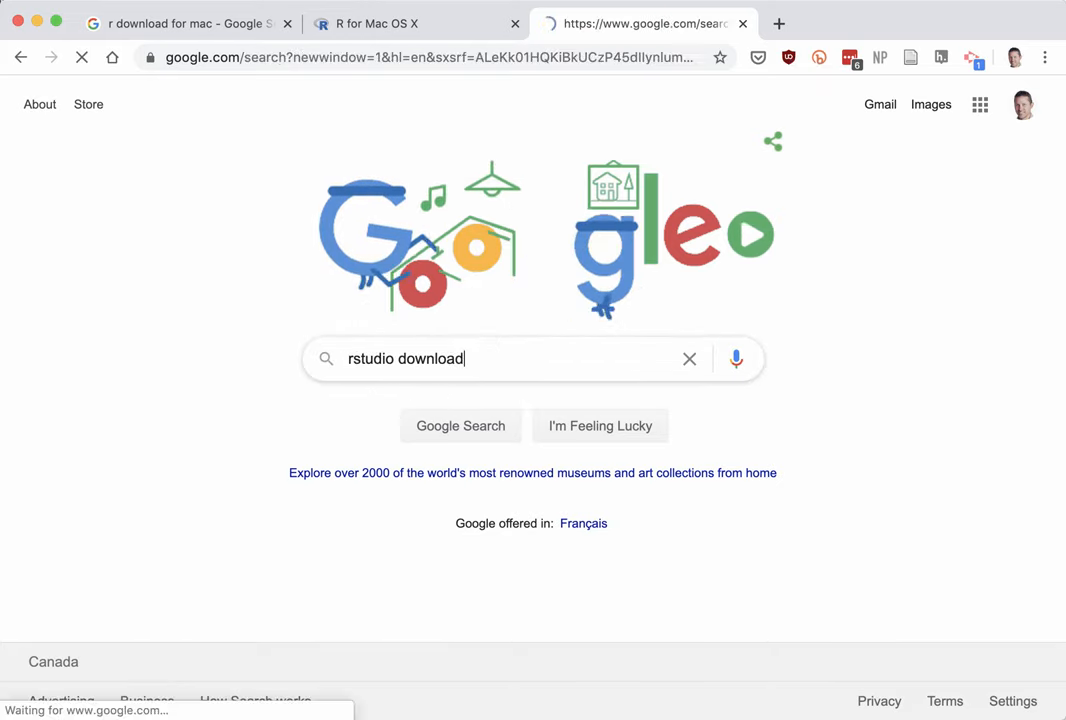
- Search "rstudio download", open the Download RStudio page, and scroll to the version table
{"action": "key", "text": "enter"}
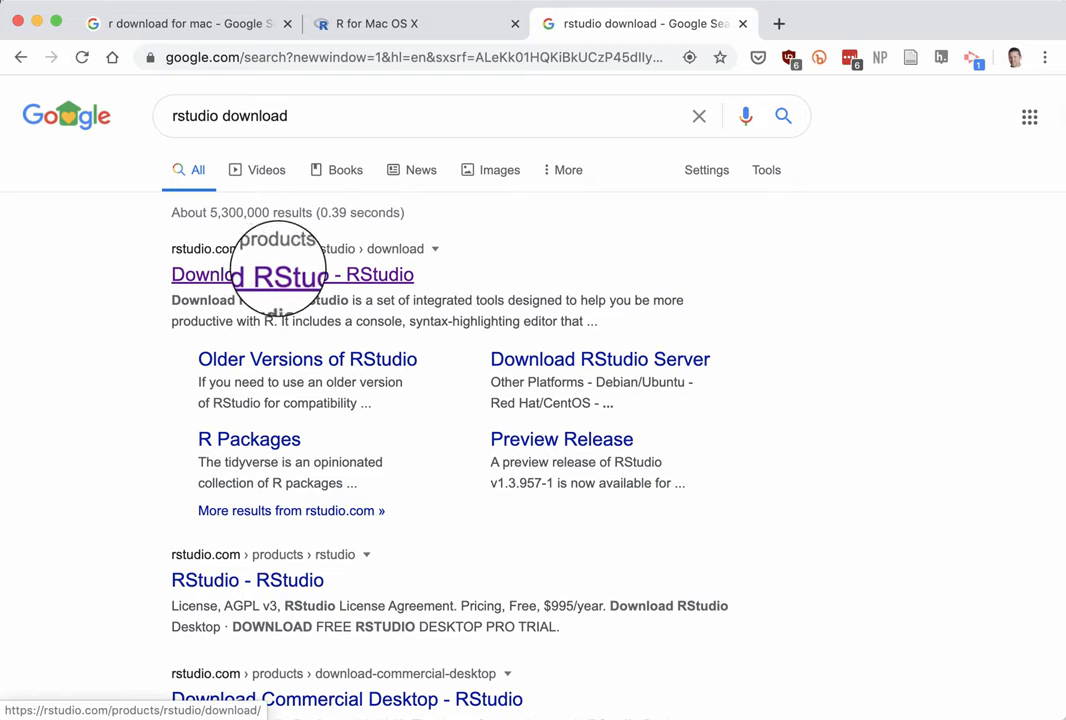
{"action": "left_click", "coordinate": [292, 274]}
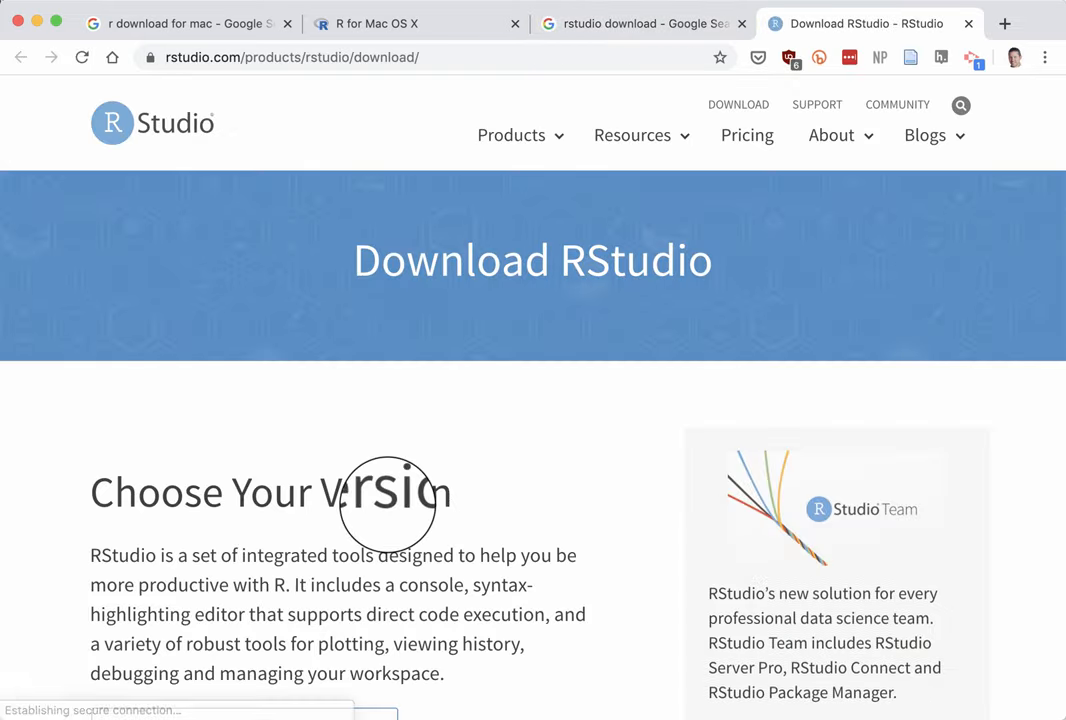
{"action": "scroll", "scroll_direction": "down", "scroll_amount": 3}
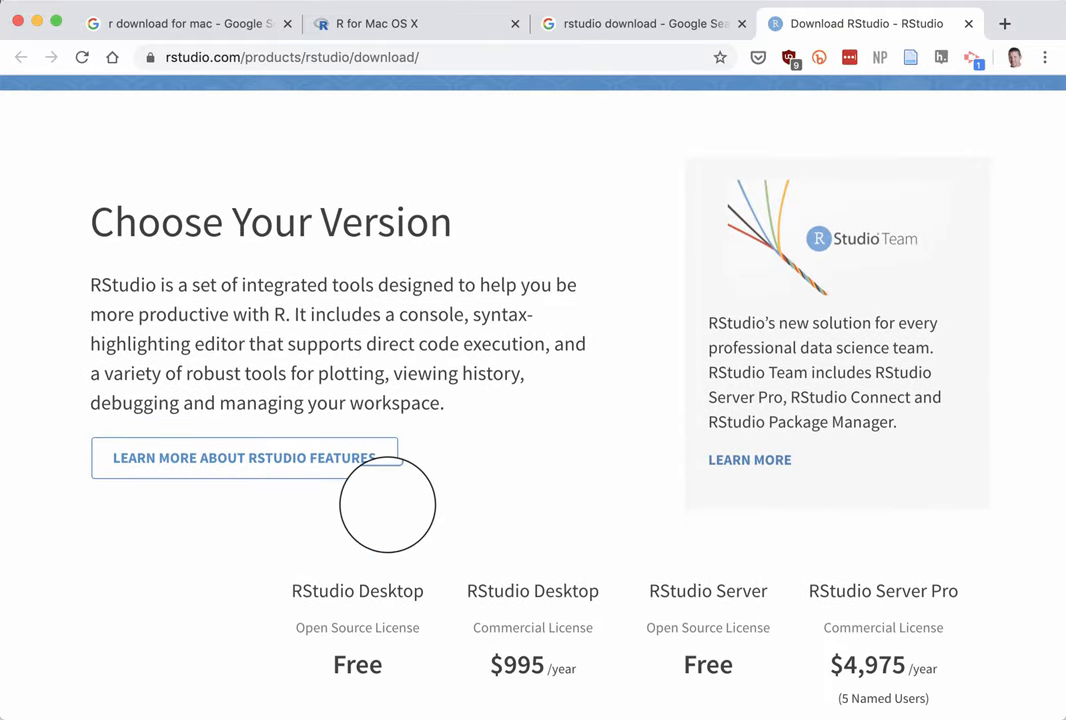
{"action": "scroll", "scroll_direction": "down", "scroll_amount": 3}
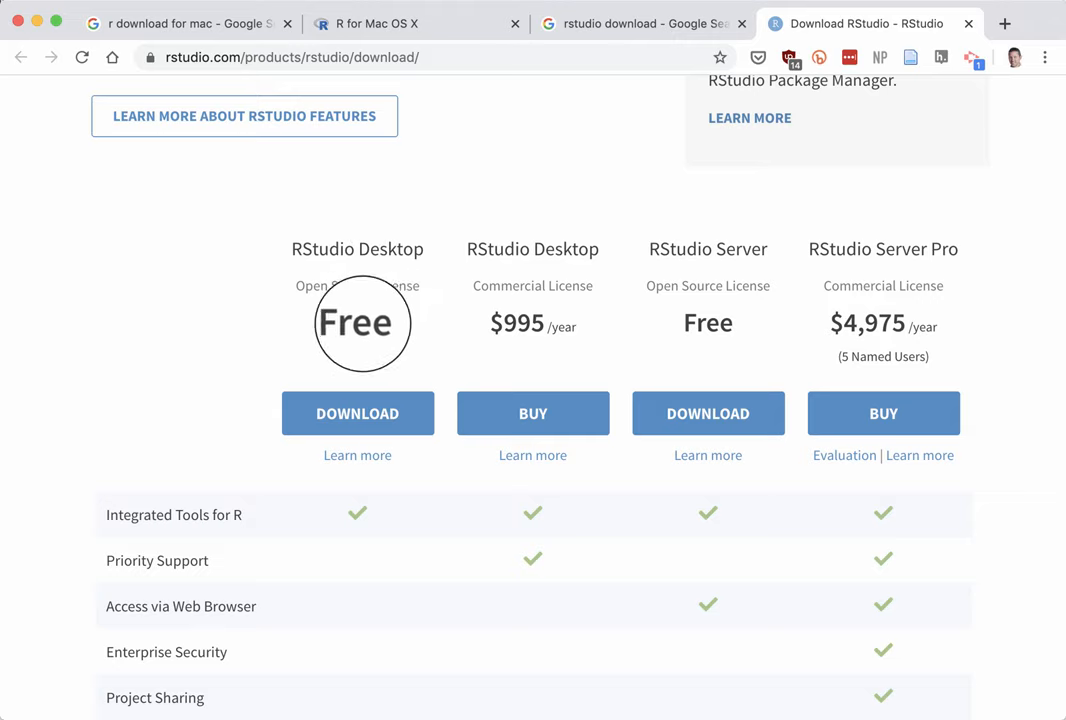
{"action": "scroll", "scroll_direction": "down", "scroll_amount": 3}
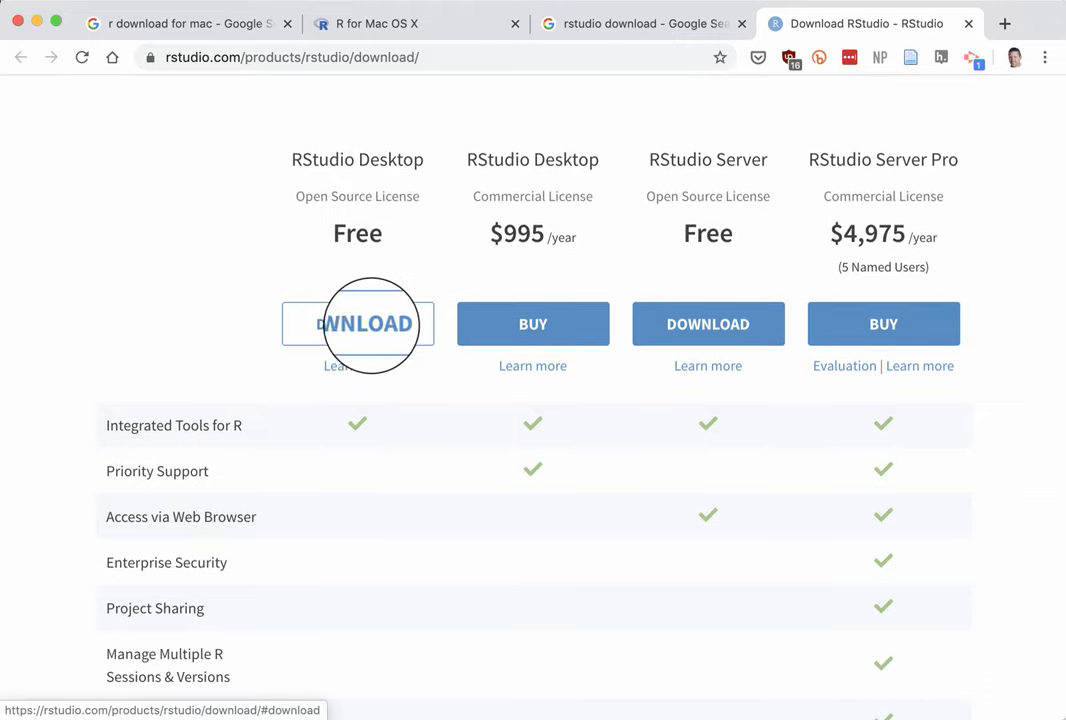
- Download the free RStudio Desktop macOS installer and save RStudio-1.2.5042.dmg
{"action": "left_click", "coordinate": [357, 323]}
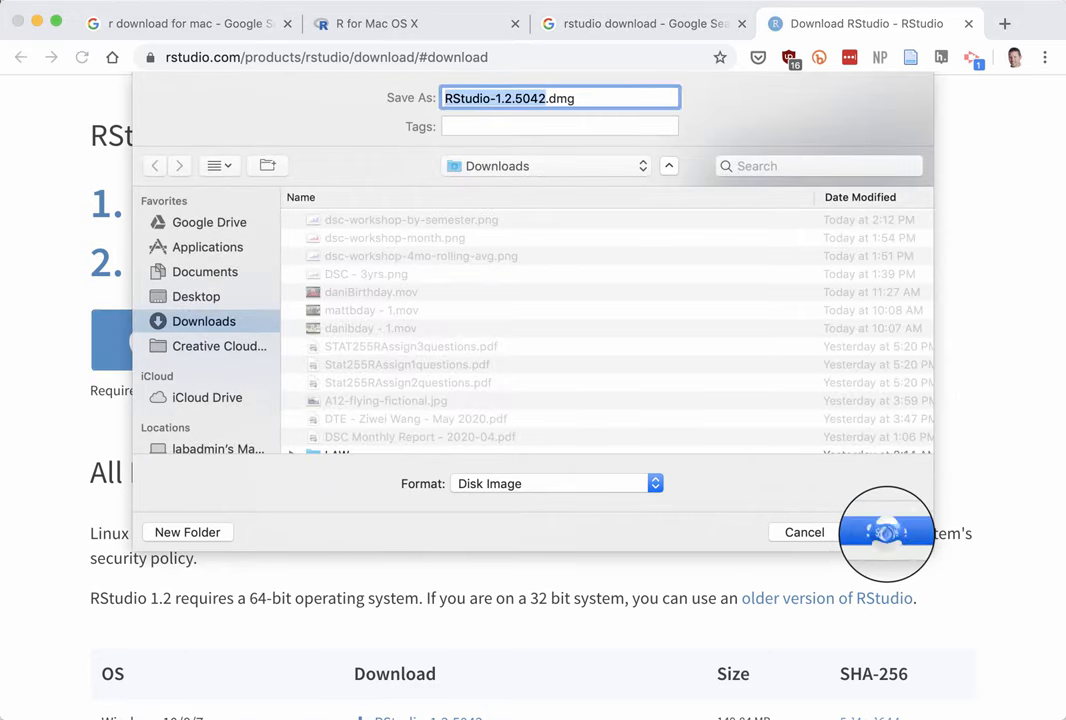
{"action": "left_click", "coordinate": [886, 531]}
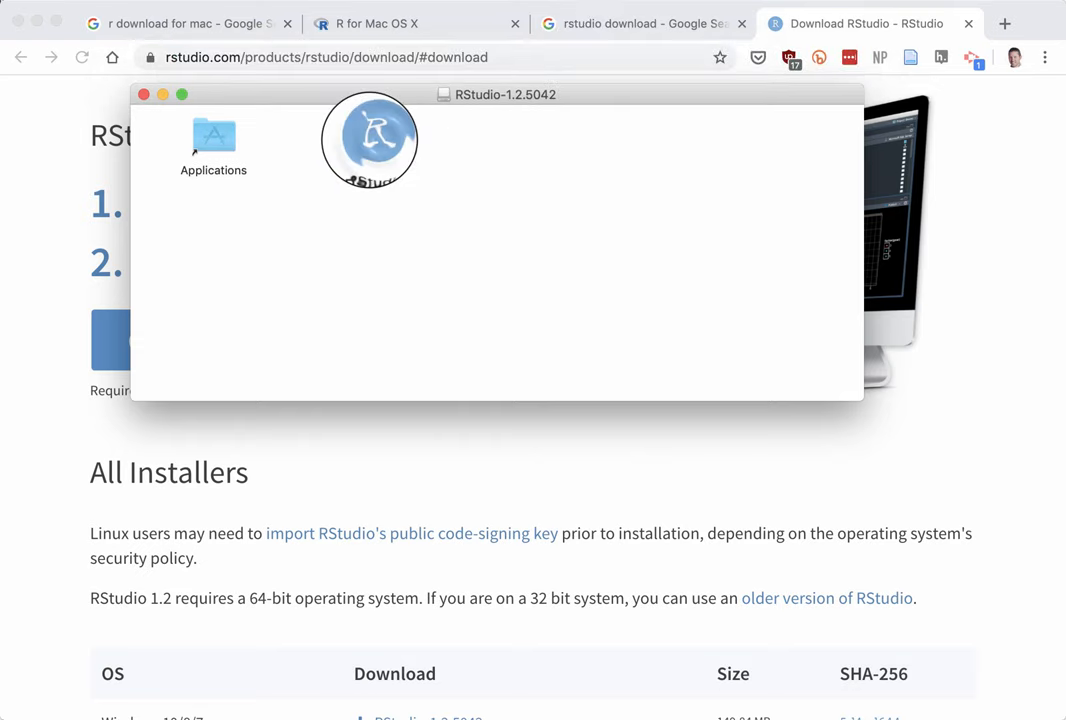
- Drag RStudio onto the Applications alias, then close the disk image window
{"action": "left_click_drag", "start_coordinate": [370, 140], "coordinate": [213, 140]}
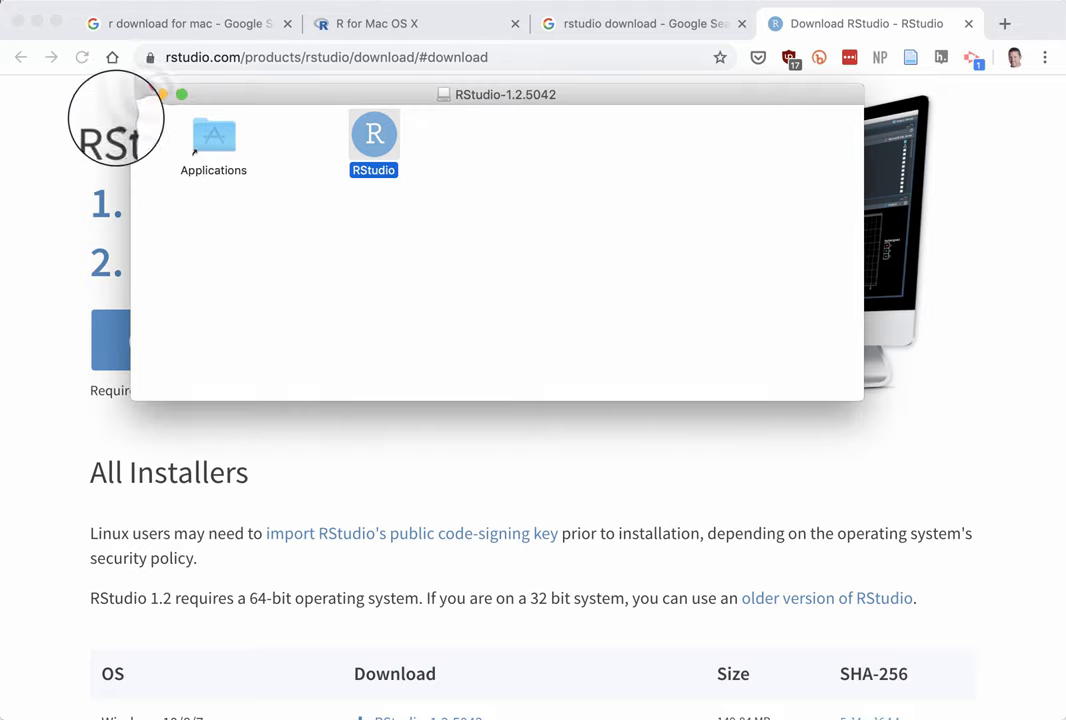
{"action": "left_click", "coordinate": [163, 94]}
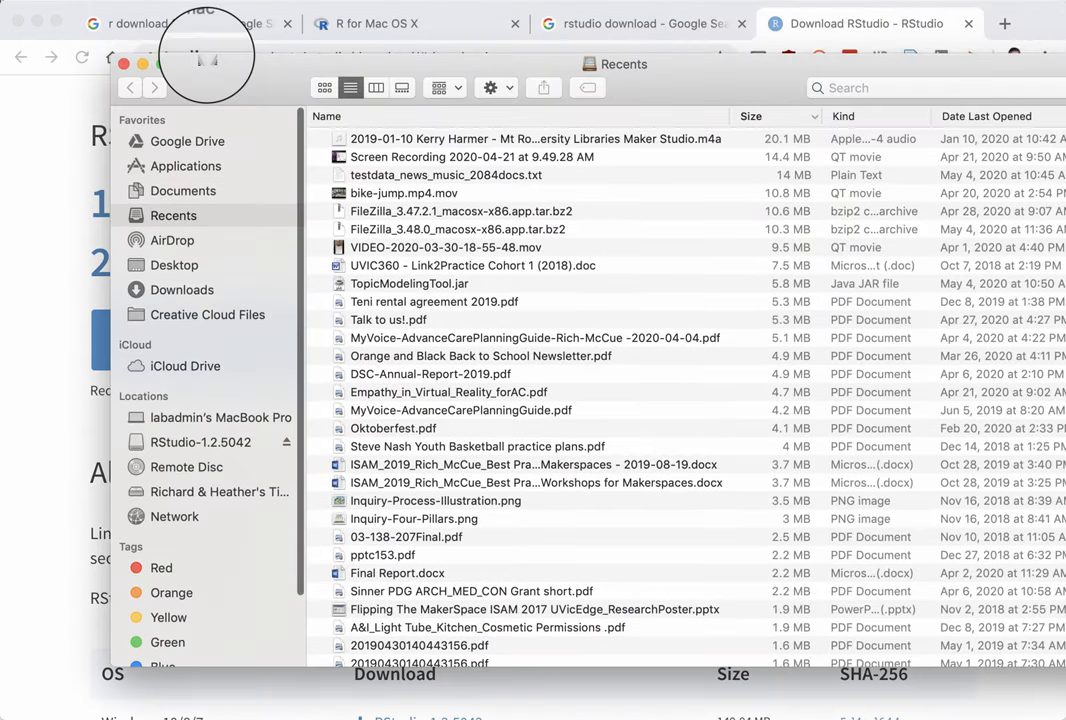
- Go to Applications in the Finder sidebar, find RStudio, and double-click to launch it
{"action": "left_click", "coordinate": [184, 166]}
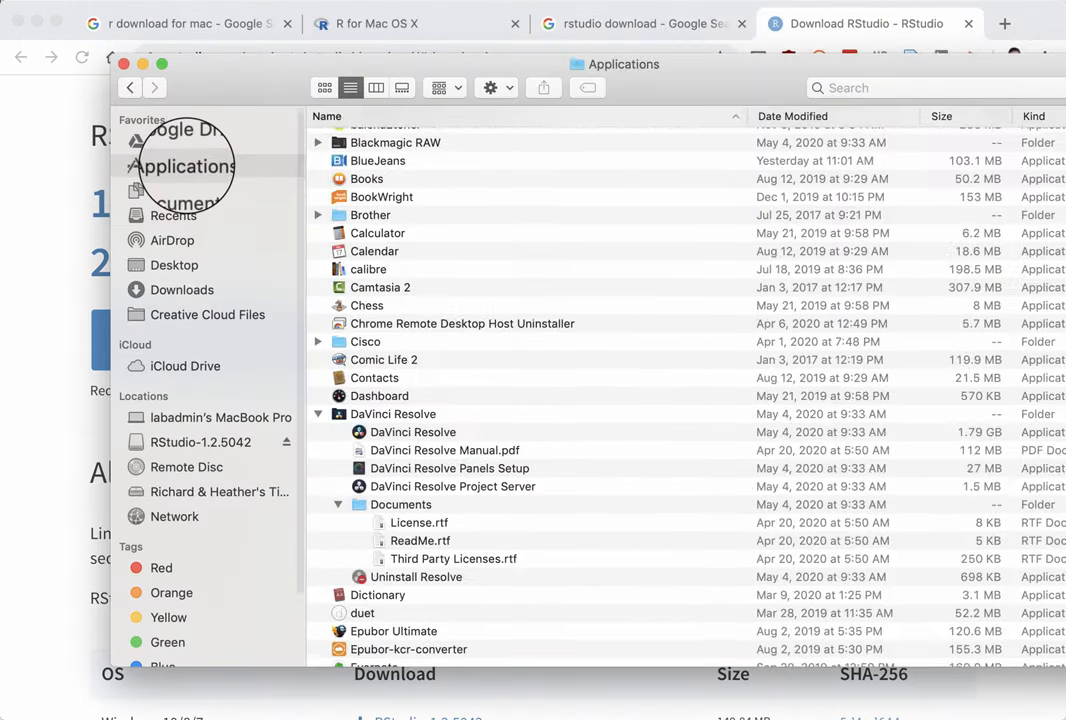
{"action": "scroll", "scroll_direction": "down", "scroll_amount": 3}
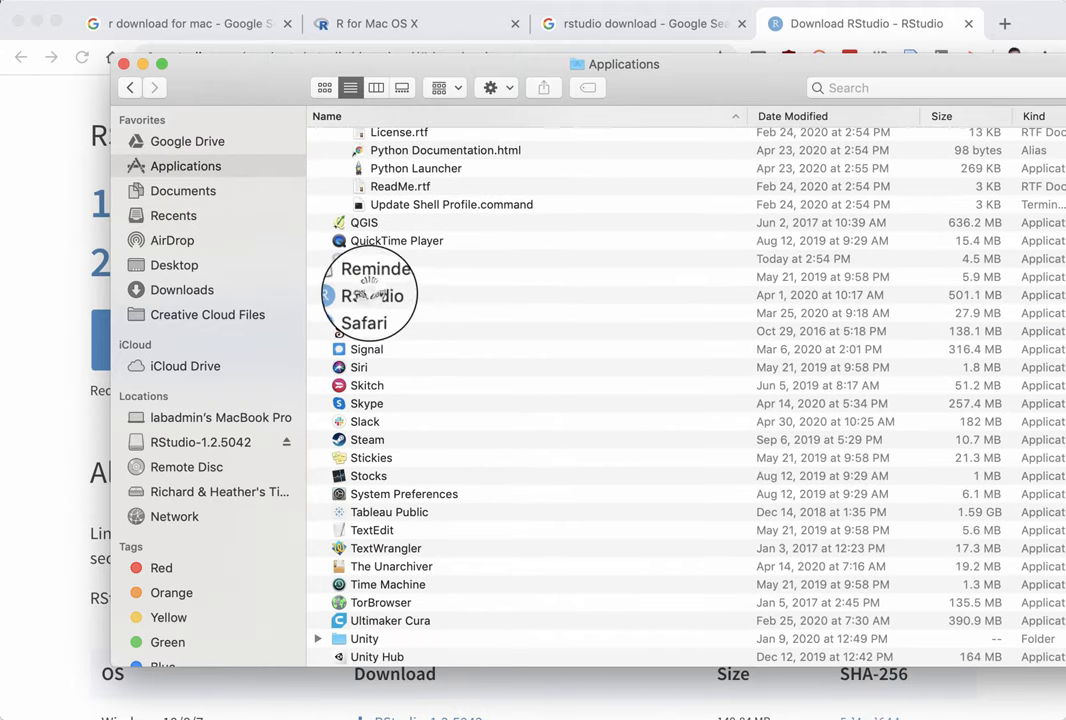
{"action": "left_click", "coordinate": [370, 295]}
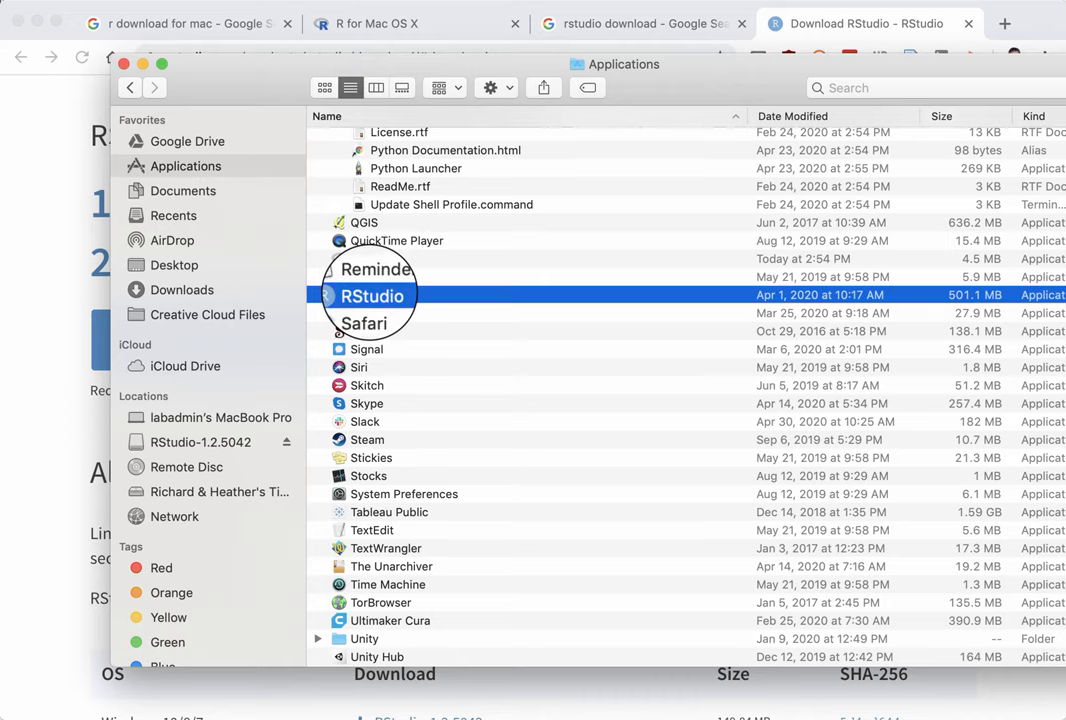
{"action": "double_click", "coordinate": [372, 295]}
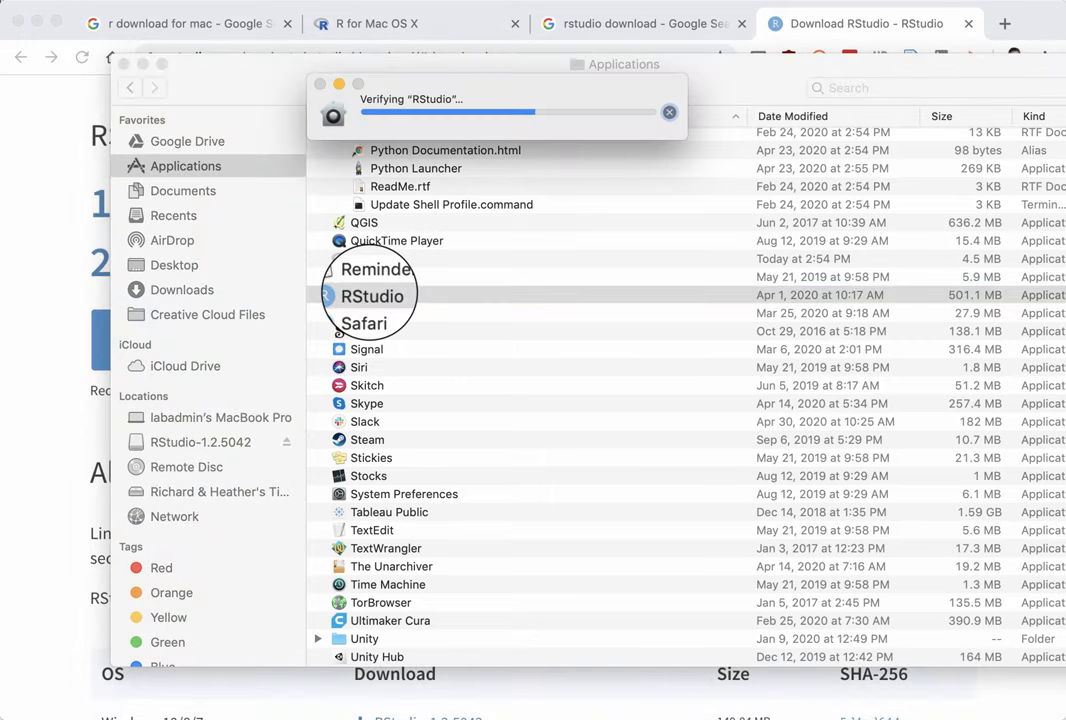